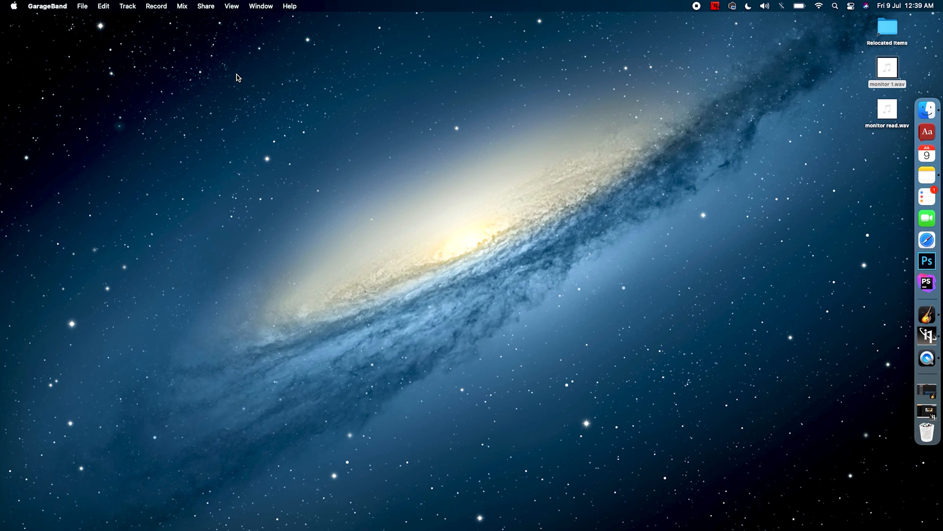
mouse_move(256, 143)
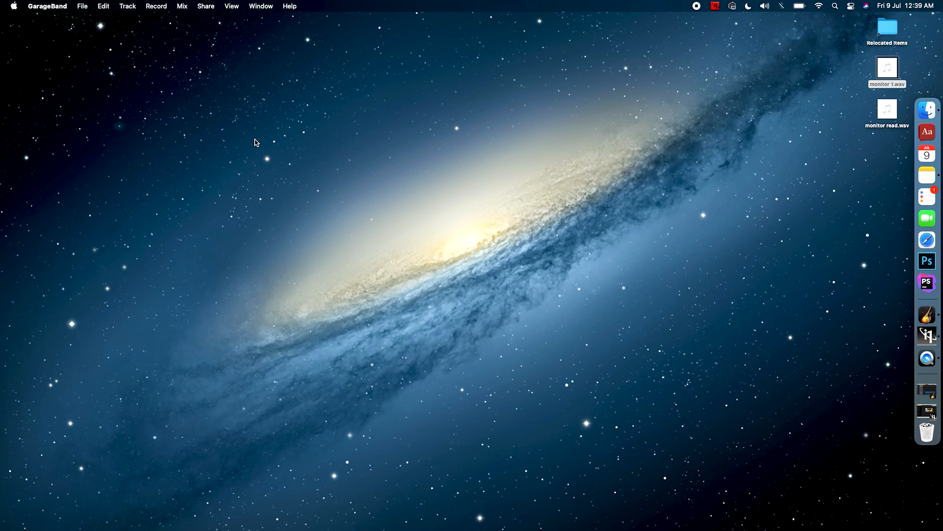
mouse_move(927, 336)
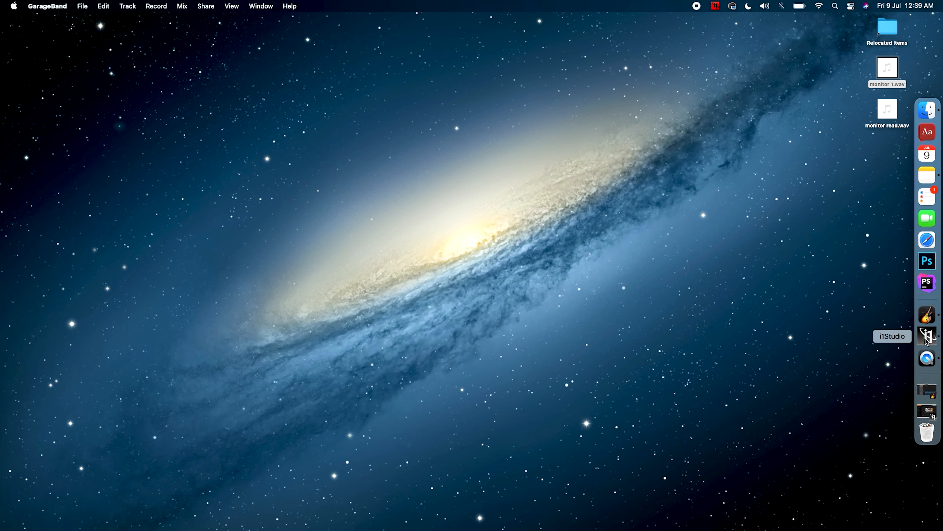
- Launch i1Studio from the Dock
left_click(928, 335)
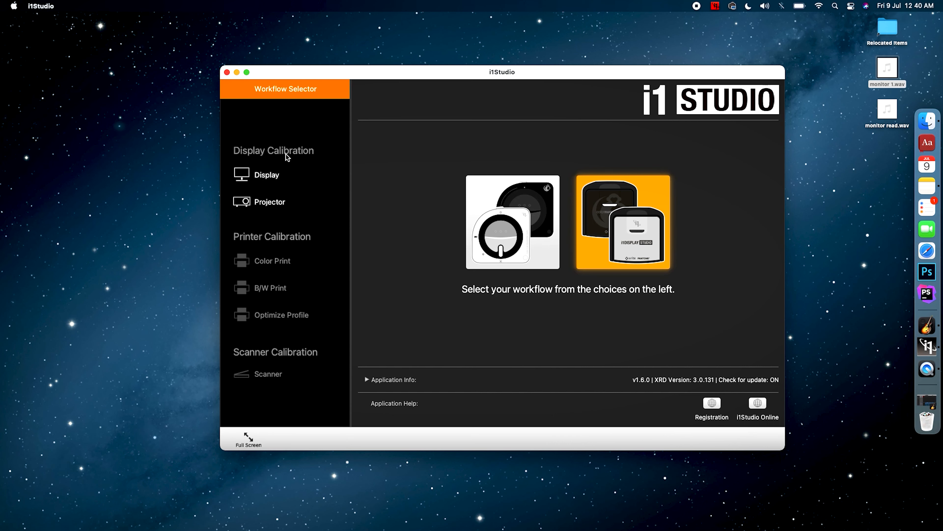
- Start the Display calibration workflow from the workflow selector
left_click(275, 202)
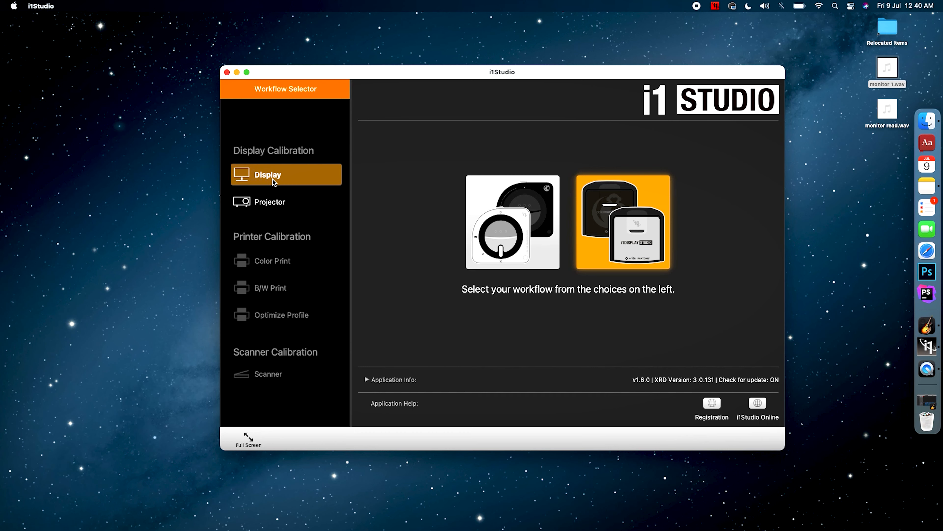
left_click(268, 174)
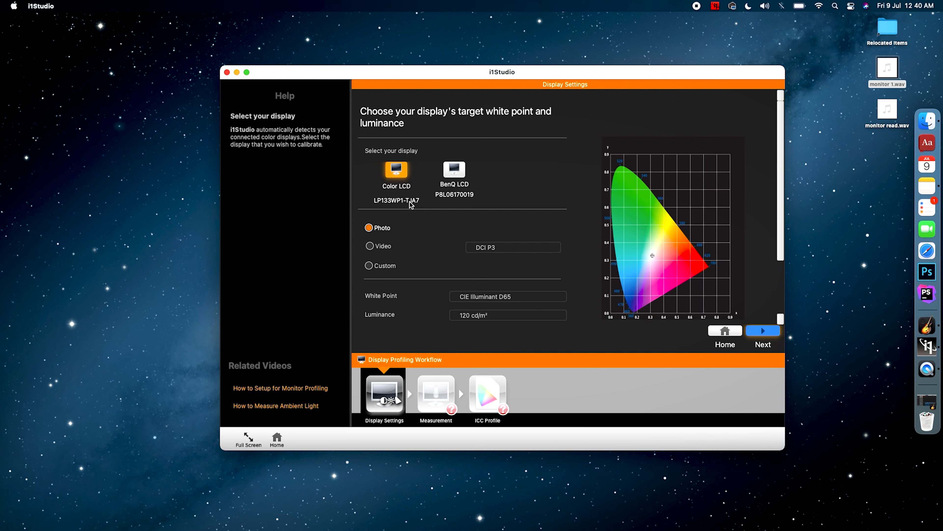
mouse_move(439, 192)
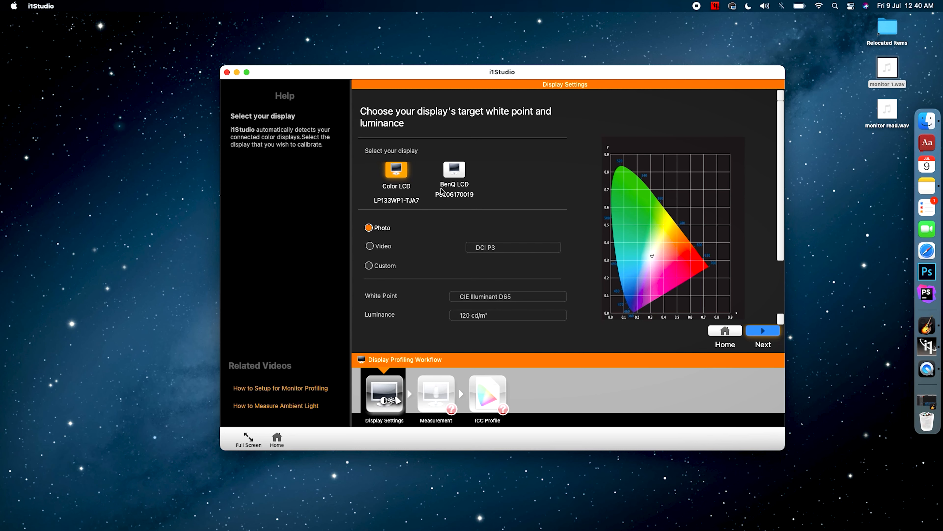
mouse_move(454, 208)
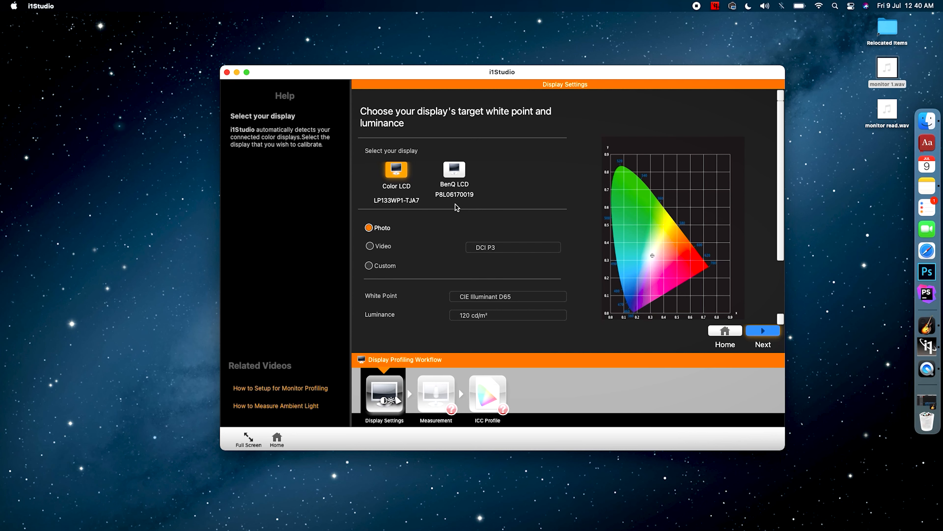
mouse_move(459, 191)
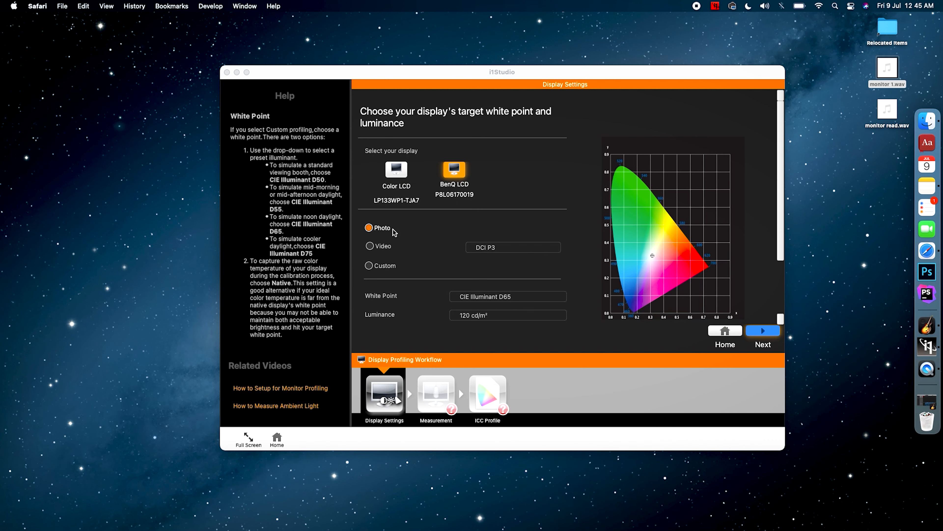
mouse_move(416, 232)
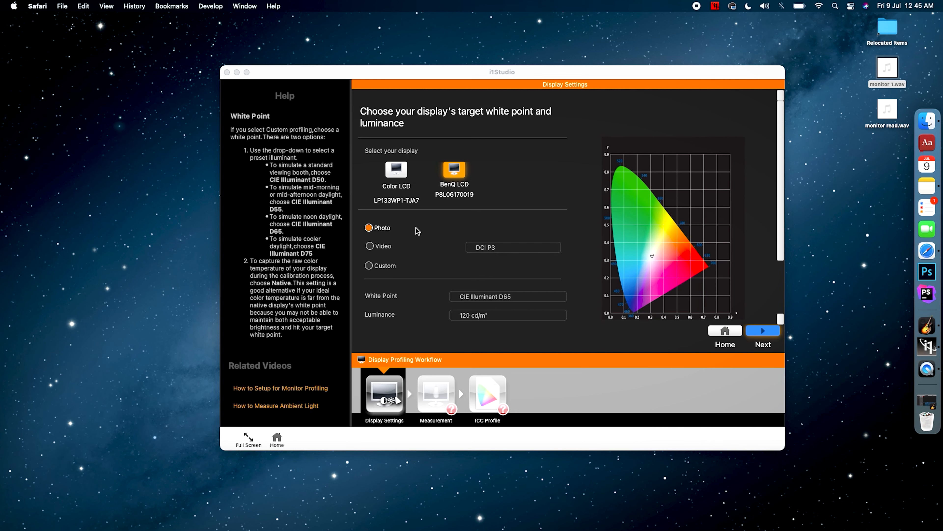
mouse_move(487, 260)
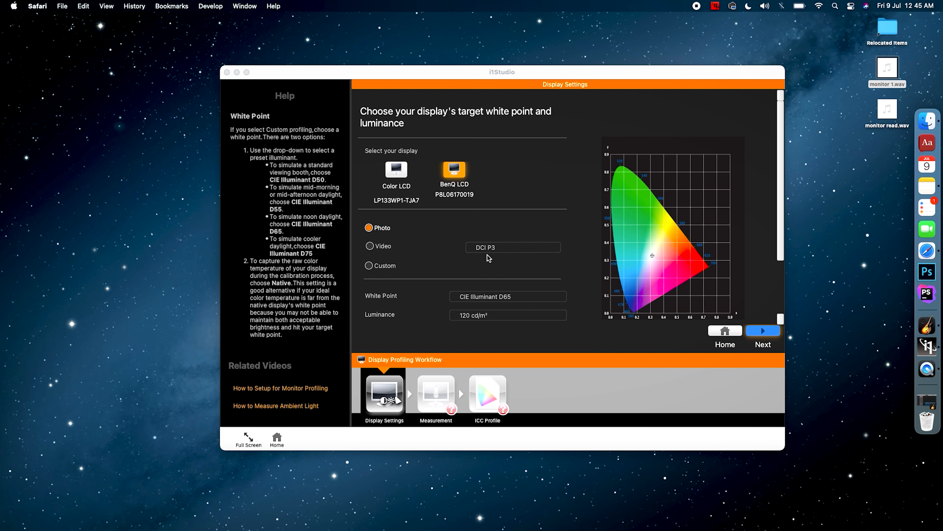
mouse_move(500, 259)
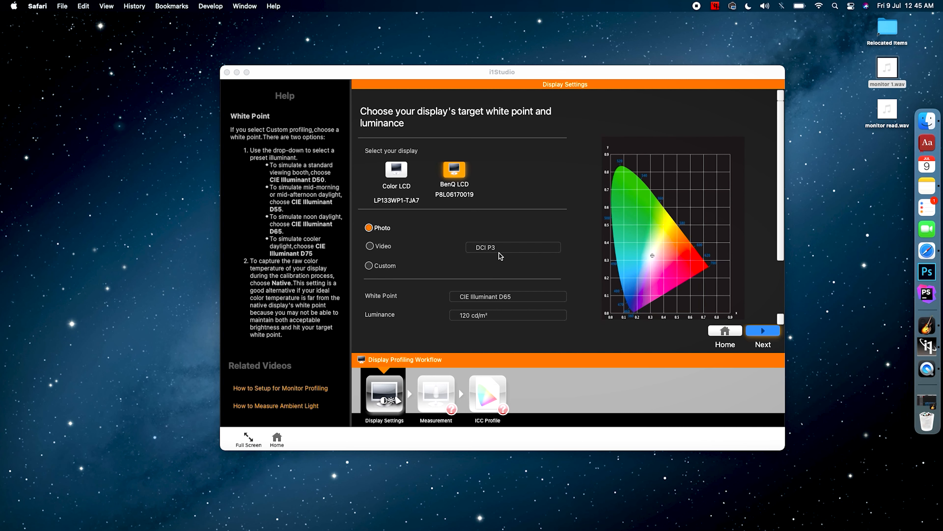
mouse_move(462, 314)
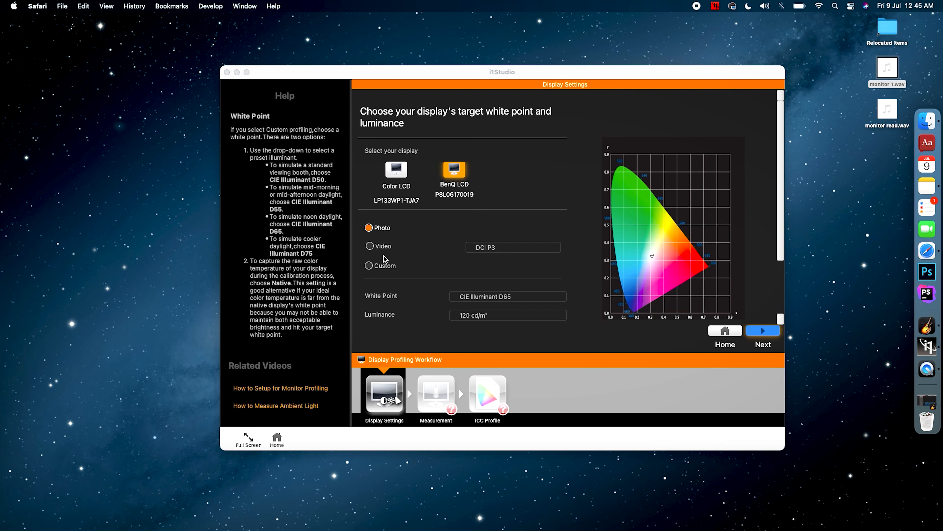
- Pick the Video preset target for the BenQ LCD display
left_click(370, 245)
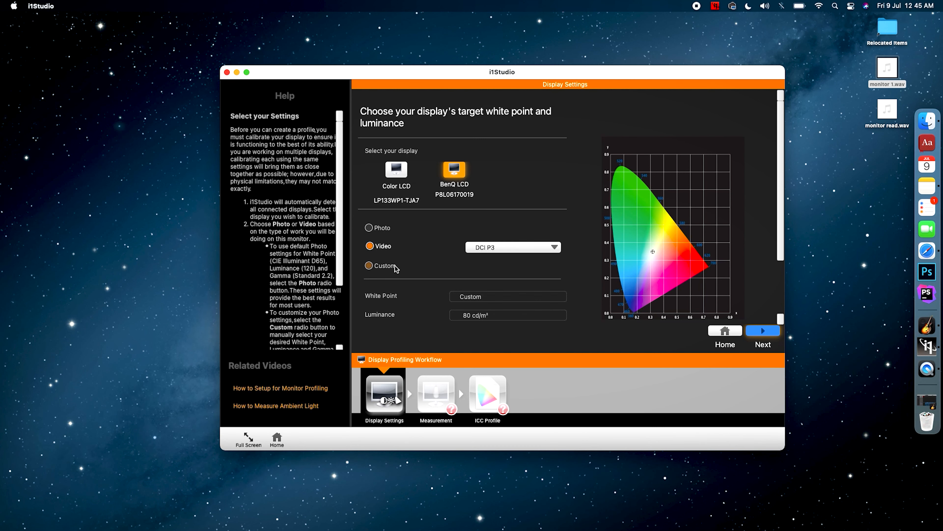
- Set a custom target of CIE Illuminant D65 white point at 120 cd/m², return to Photo, and continue to measurement
left_click(368, 265)
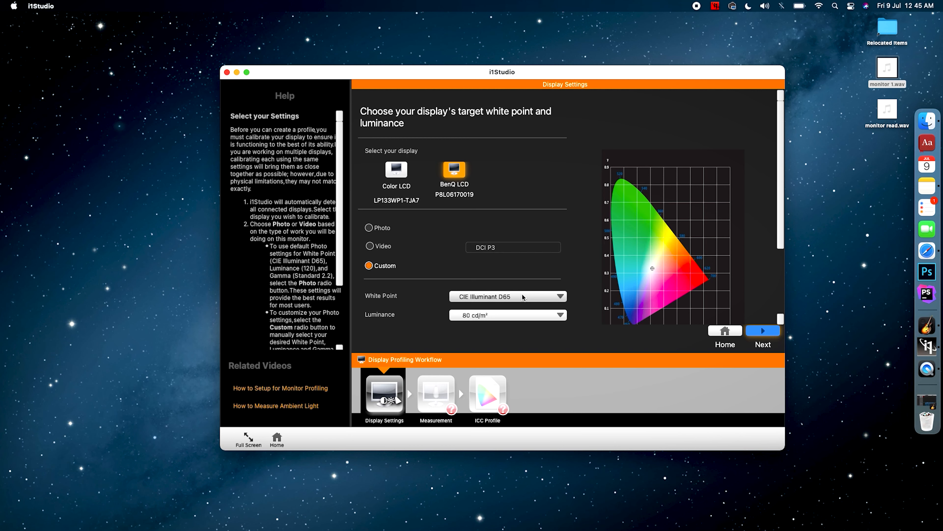
left_click(517, 297)
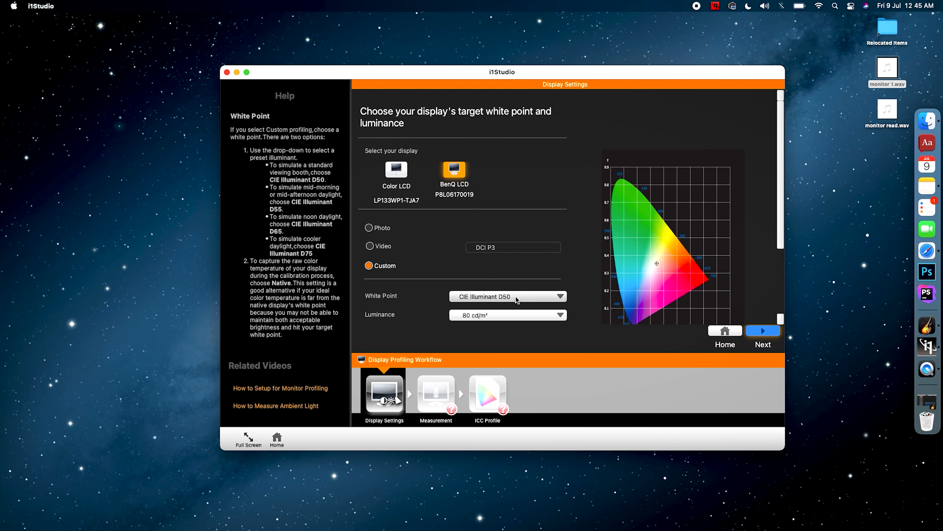
left_click(513, 297)
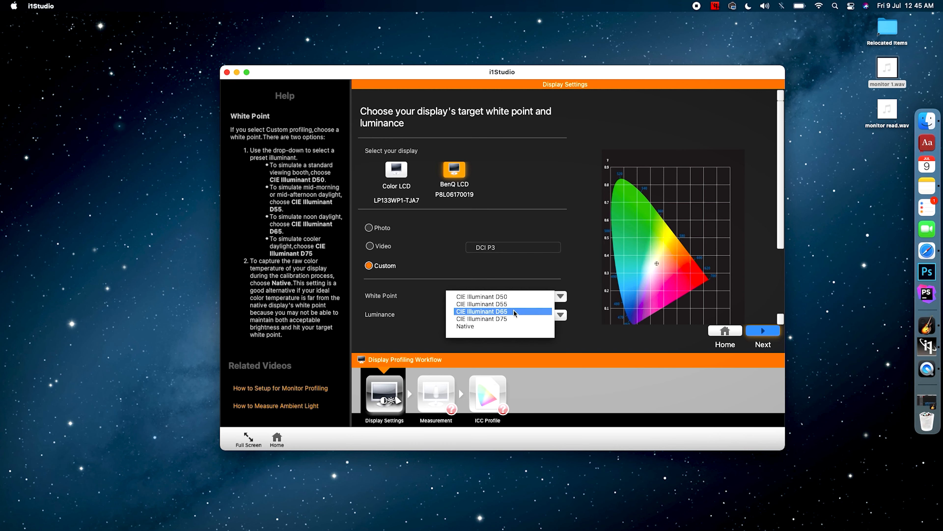
left_click(486, 311)
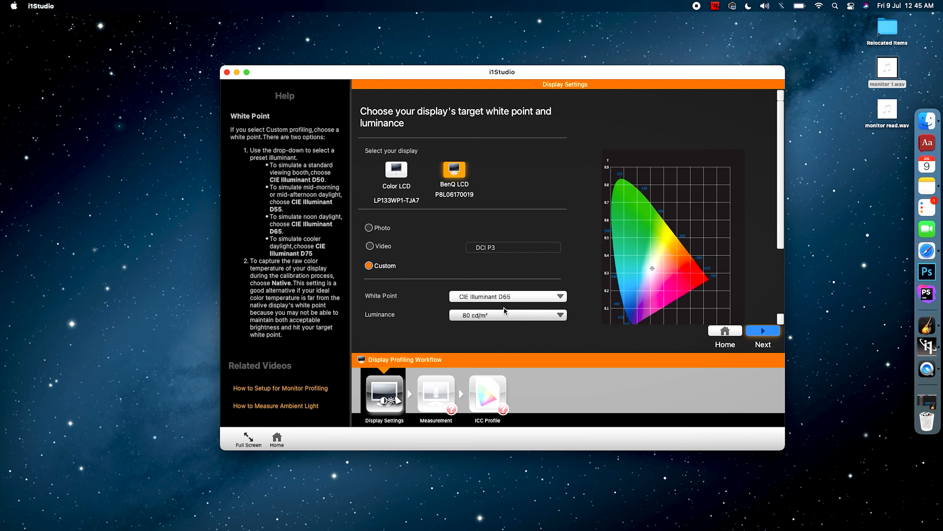
mouse_move(472, 325)
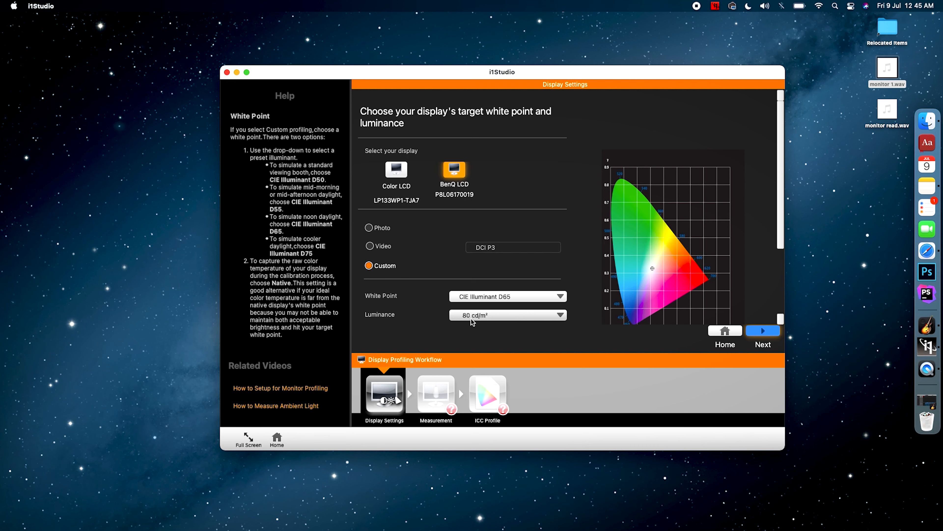
left_click(507, 315)
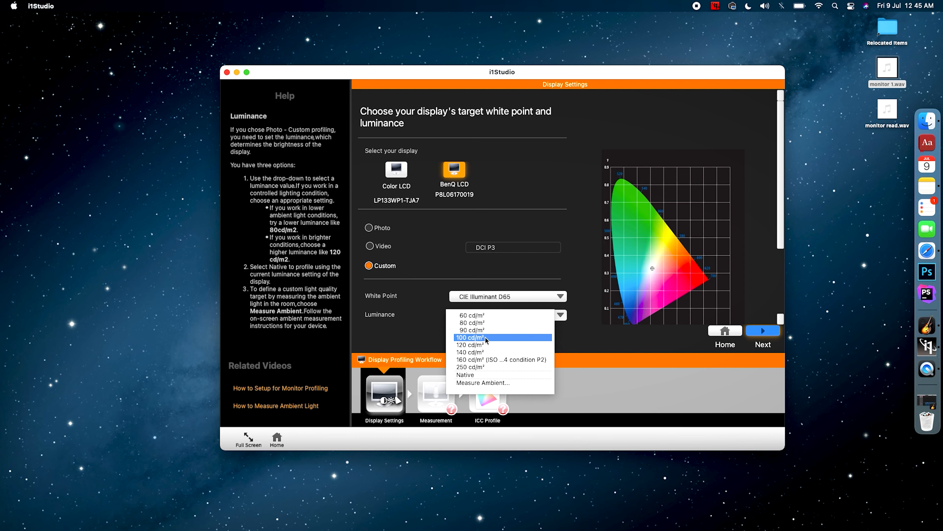
left_click(470, 345)
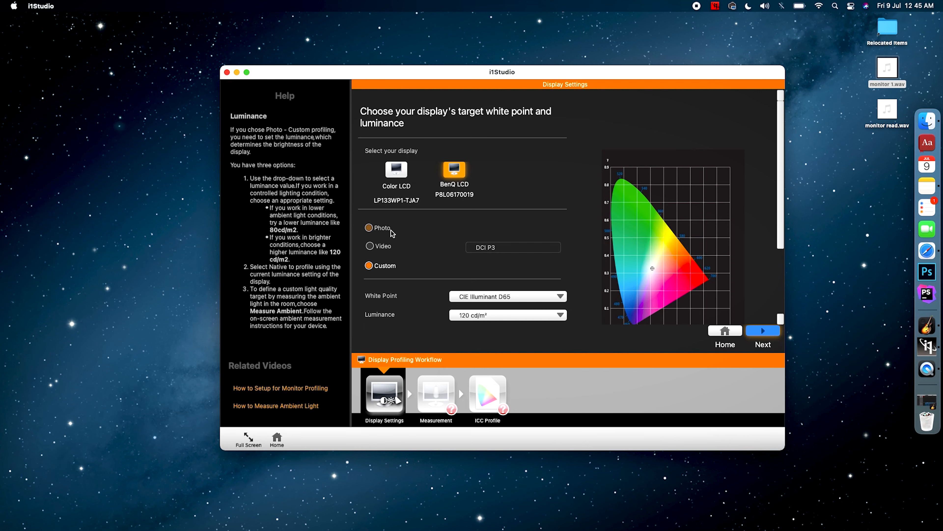
left_click(368, 228)
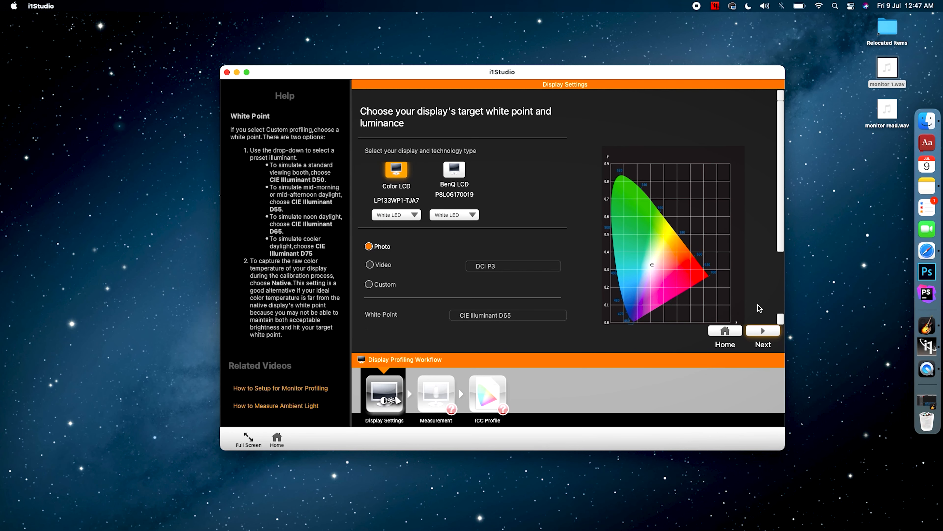
left_click(762, 330)
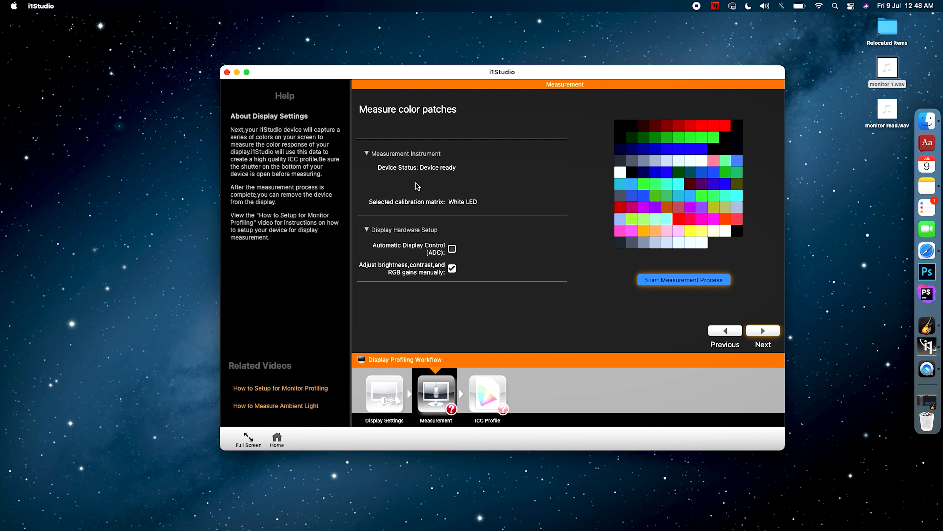
mouse_move(454, 180)
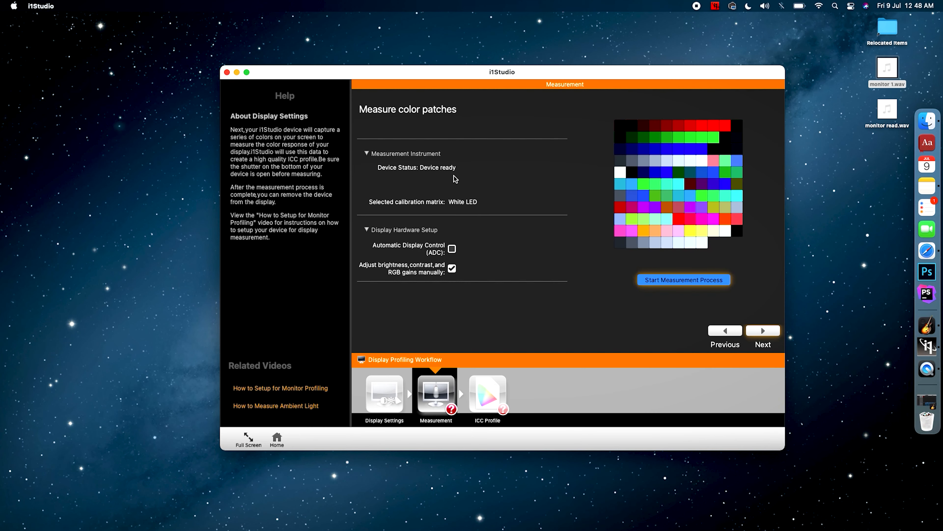
mouse_move(461, 218)
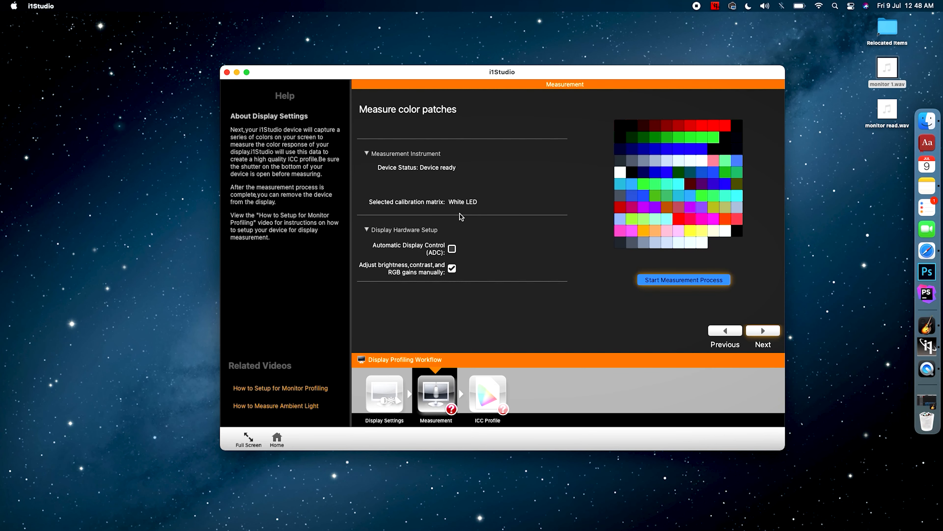
mouse_move(410, 277)
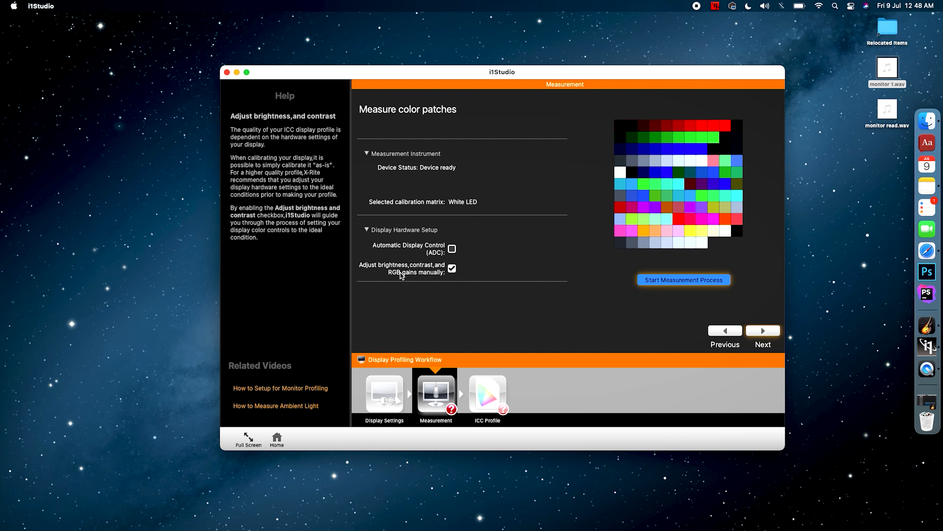
mouse_move(458, 279)
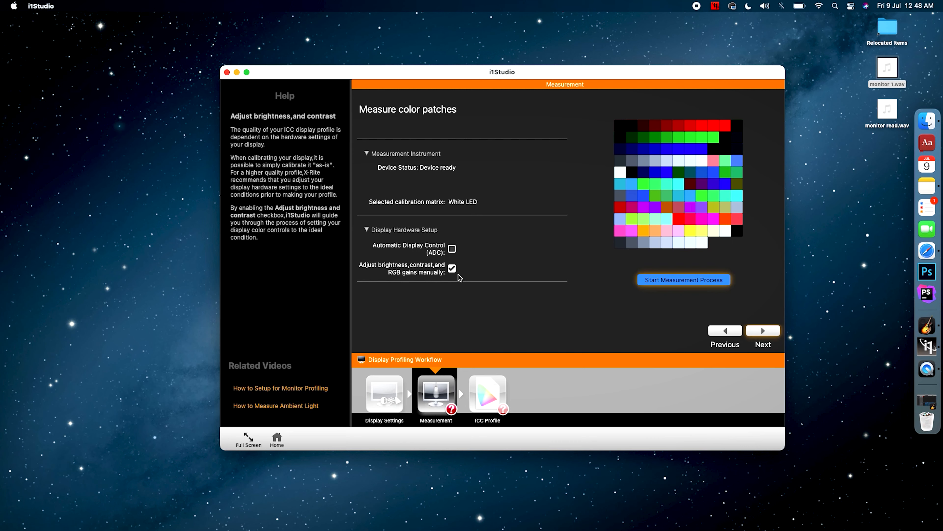
mouse_move(656, 299)
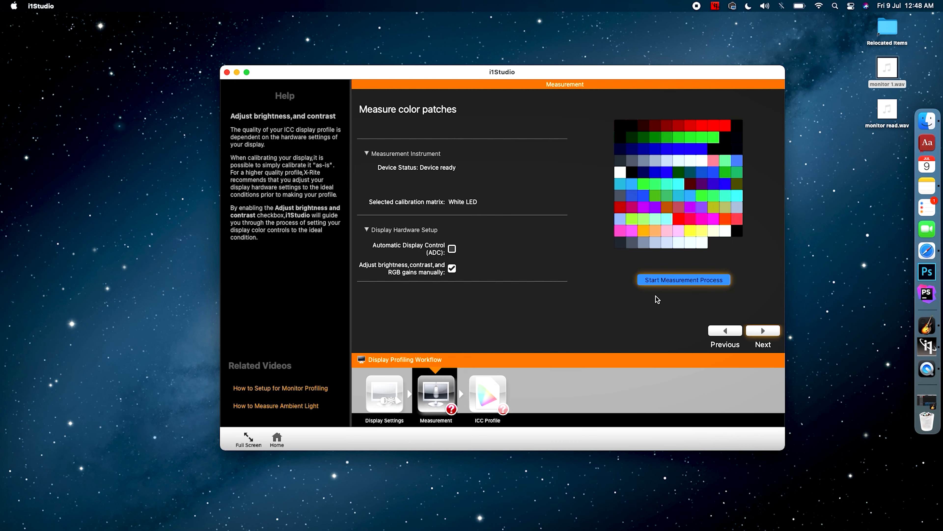
mouse_move(689, 286)
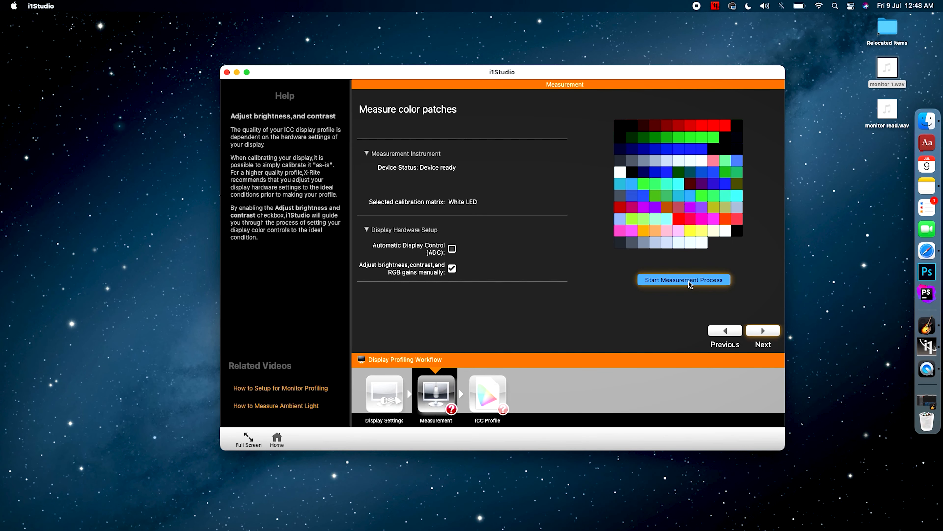
- Begin the measurement process with manual brightness, contrast and RGB gain adjustment enabled
left_click(684, 280)
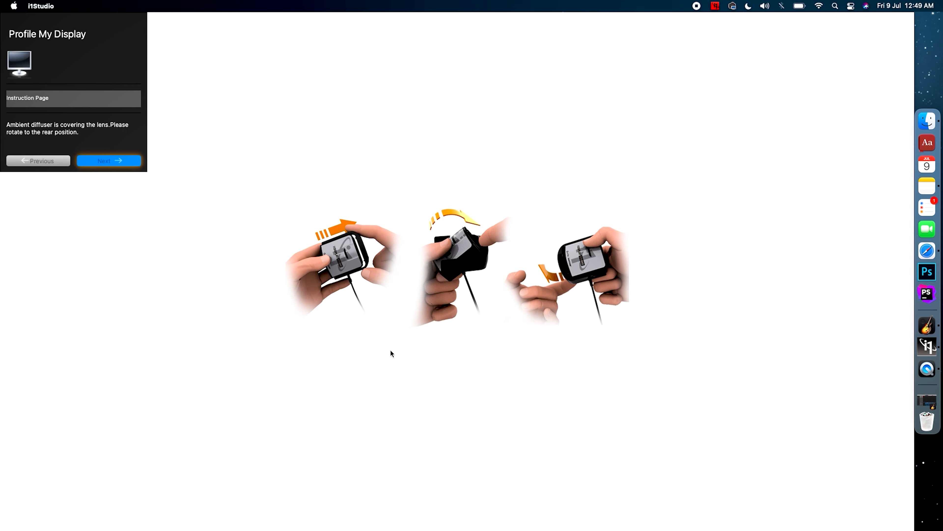
- Continue past the diffuser-rotation instruction to the device-hanging step
left_click(109, 160)
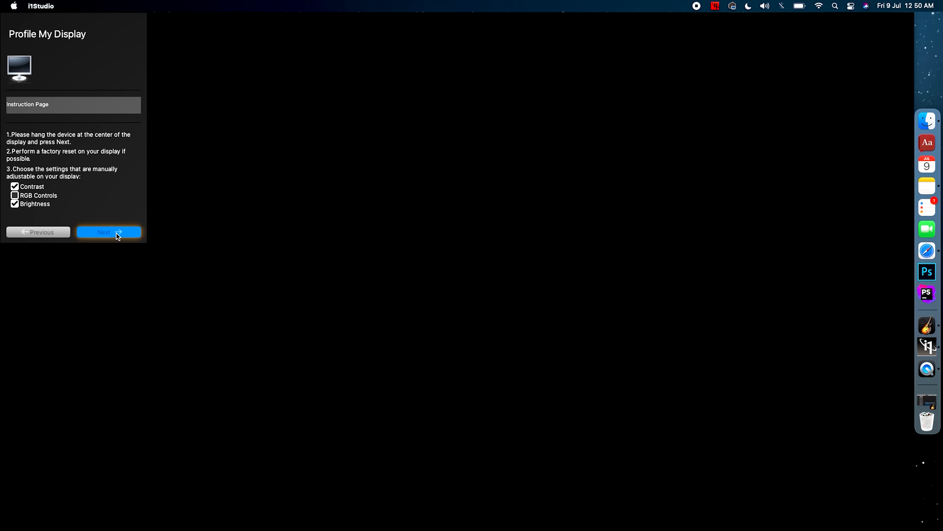
- Start measuring with the instrument hung at the display centre, reaching 121 cd/m² against the 120 target
left_click(108, 232)
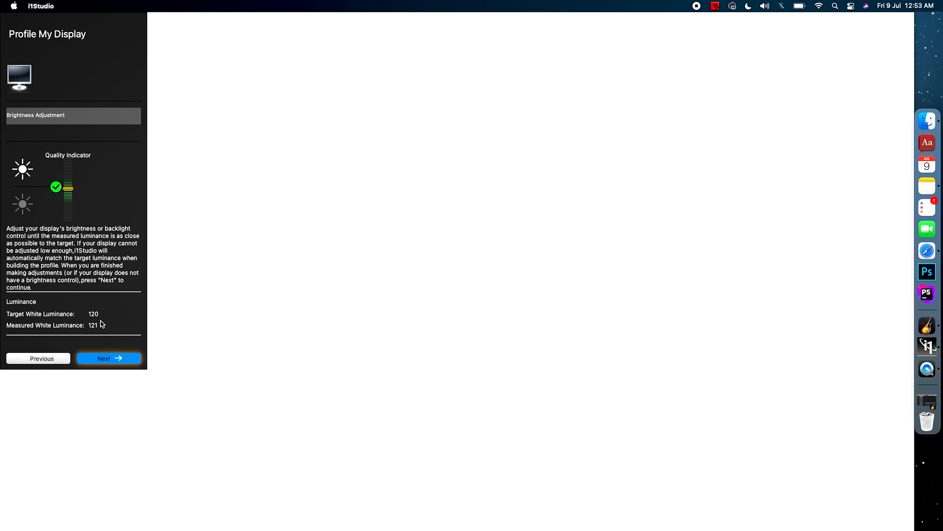
mouse_move(106, 317)
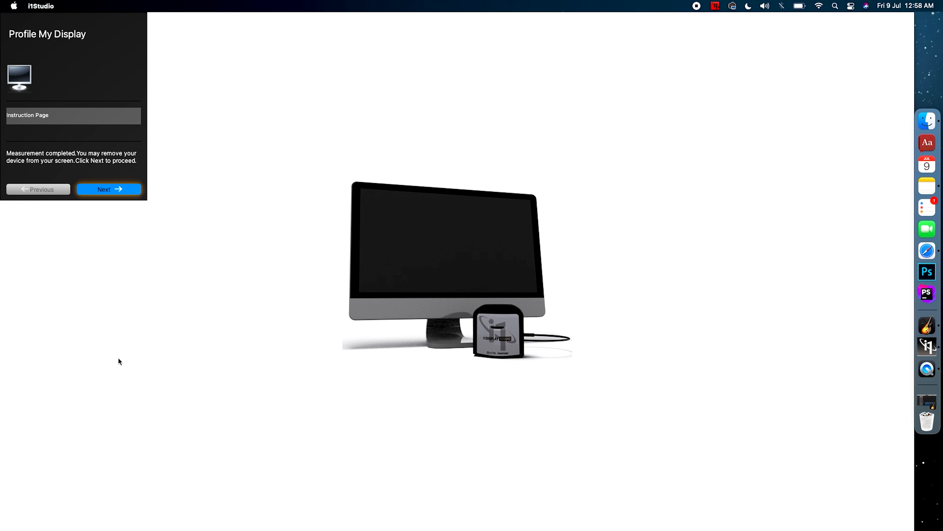
mouse_move(166, 227)
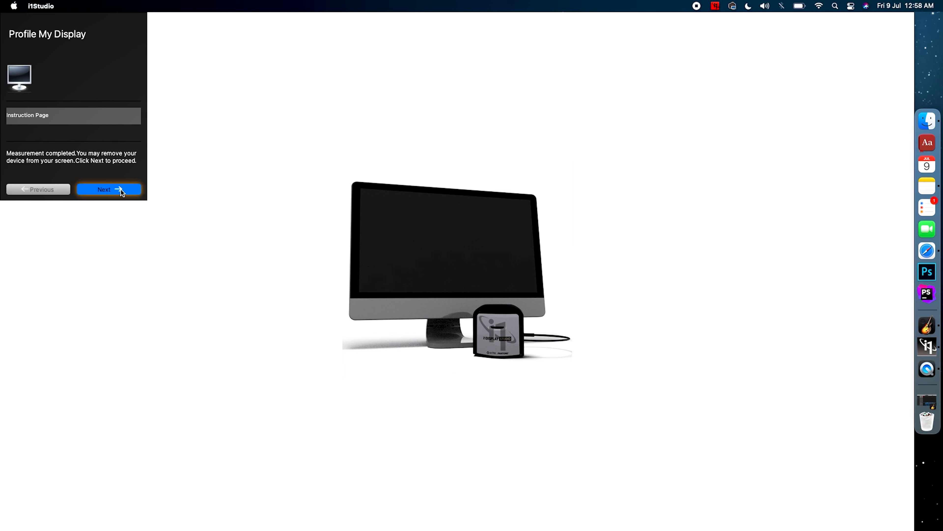
- Advance to the ICC Profile step for BenQ LCD_20210709.icc and keep the 4-week profile reminder
left_click(104, 189)
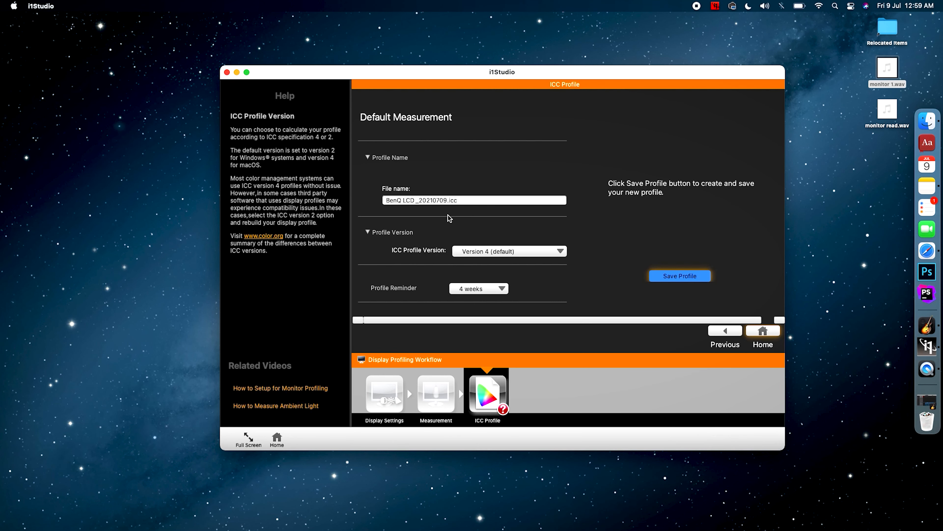
mouse_move(459, 207)
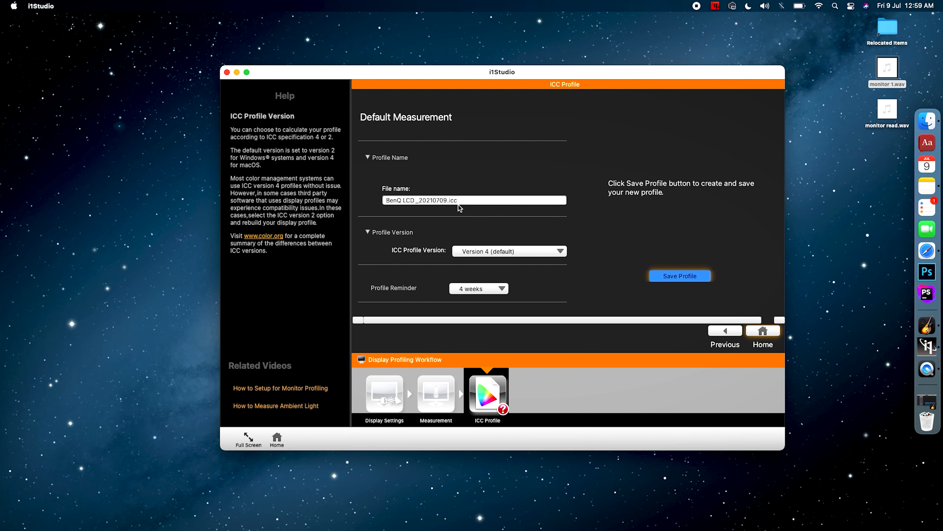
mouse_move(410, 210)
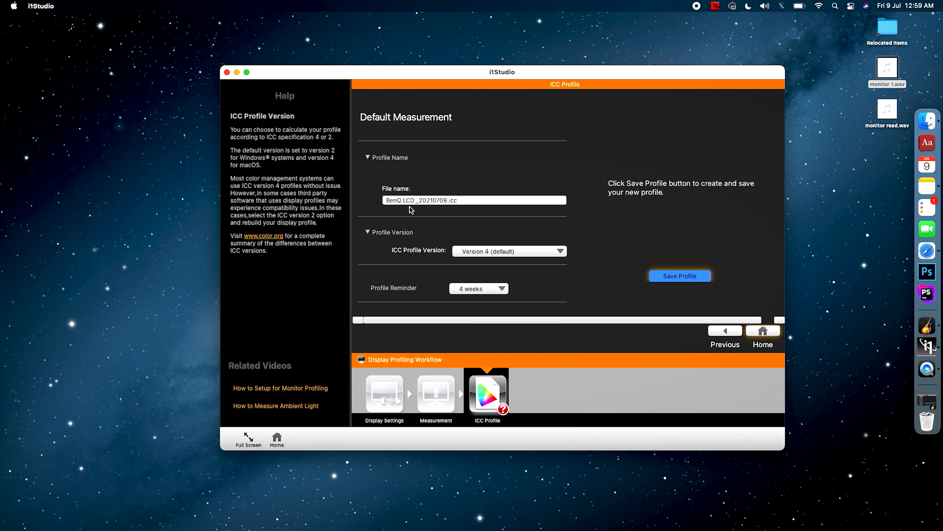
mouse_move(491, 219)
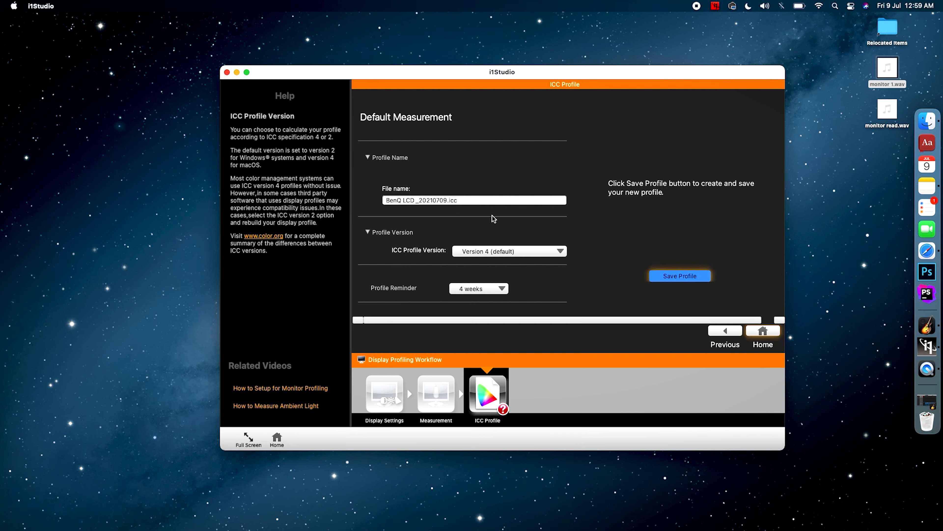
mouse_move(478, 262)
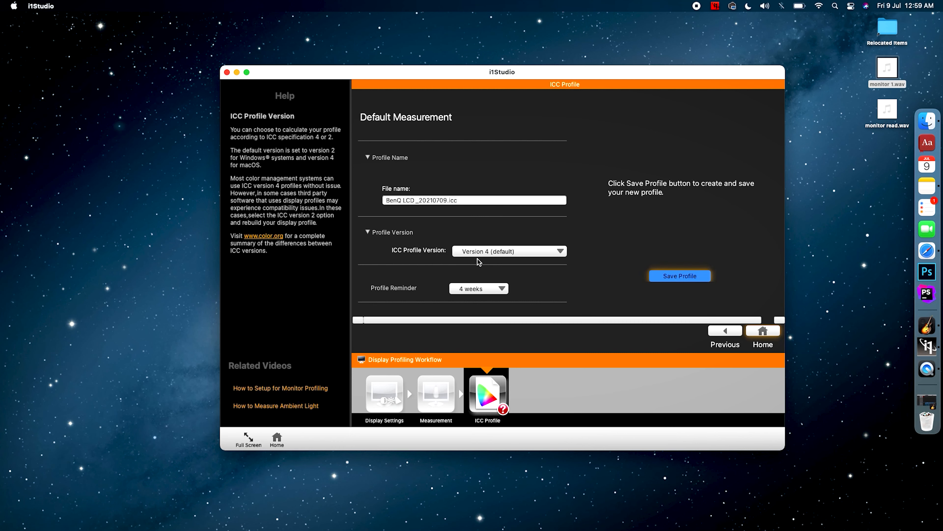
mouse_move(484, 265)
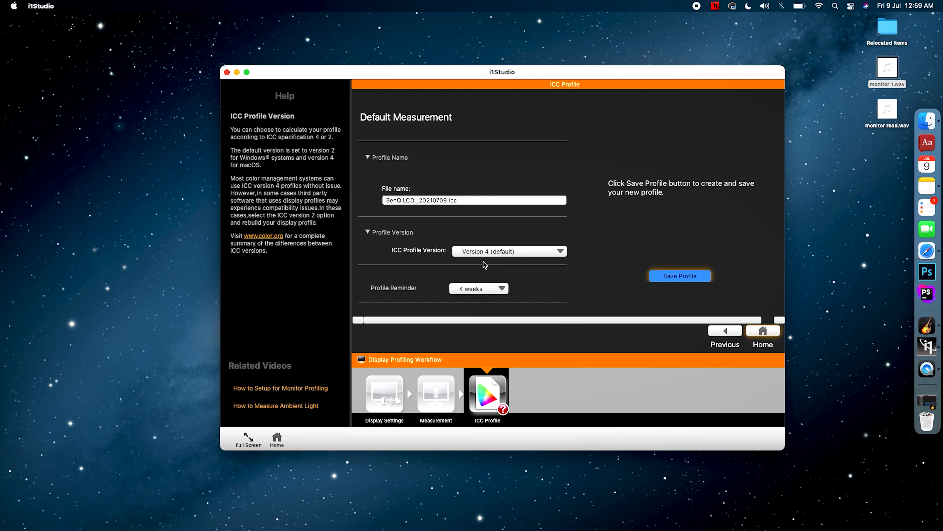
left_click(479, 288)
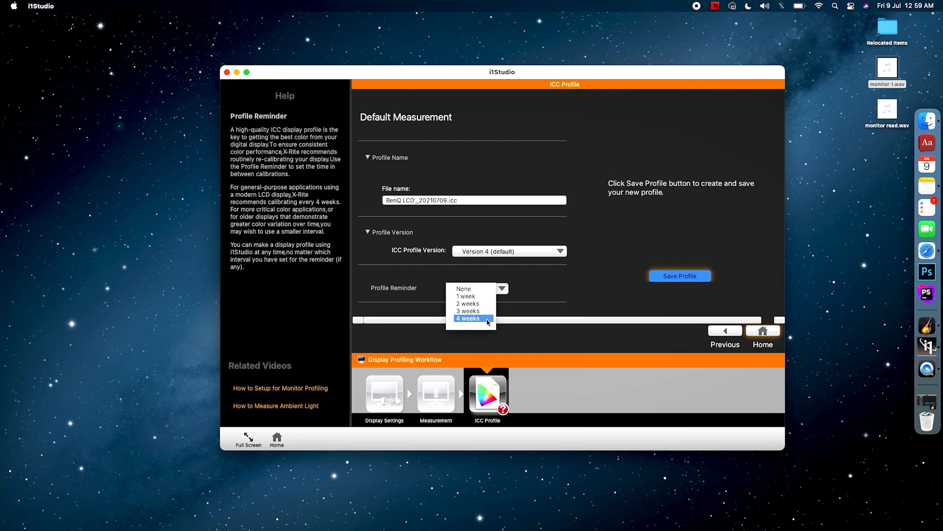
left_click(468, 318)
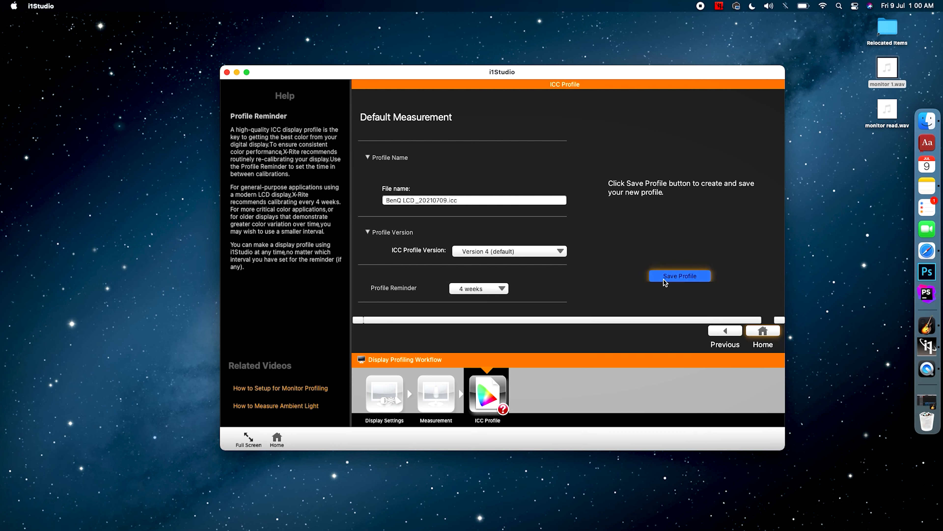
- Save the BenQ LCD_20210709.icc profile and confirm the success and tray reminder messages
left_click(680, 275)
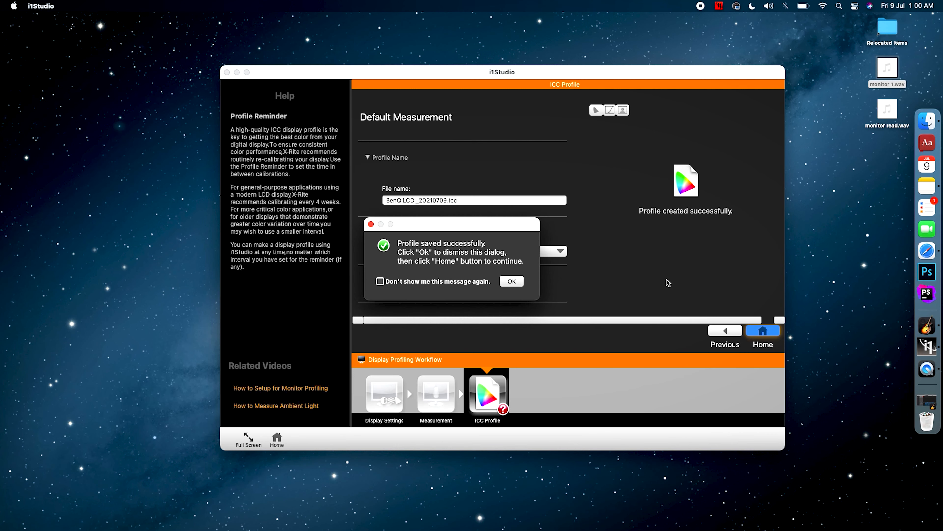
left_click(511, 281)
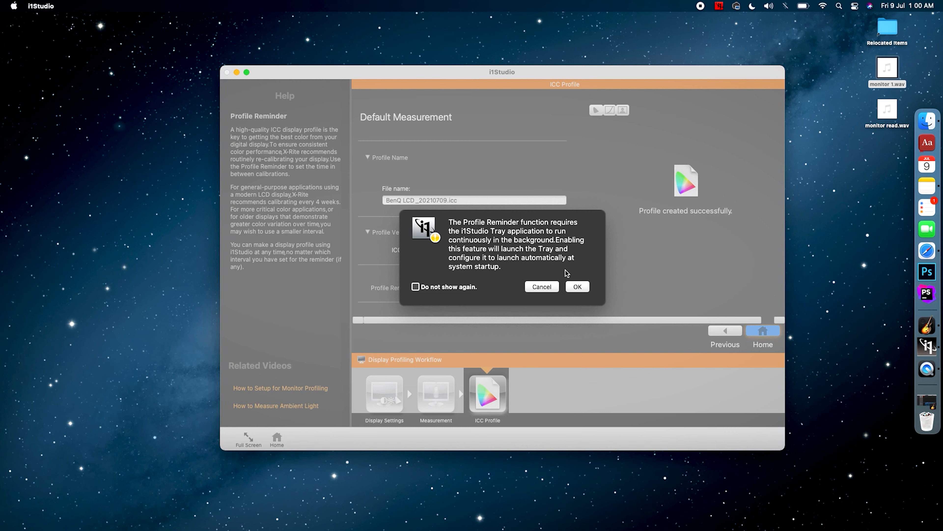
left_click(578, 286)
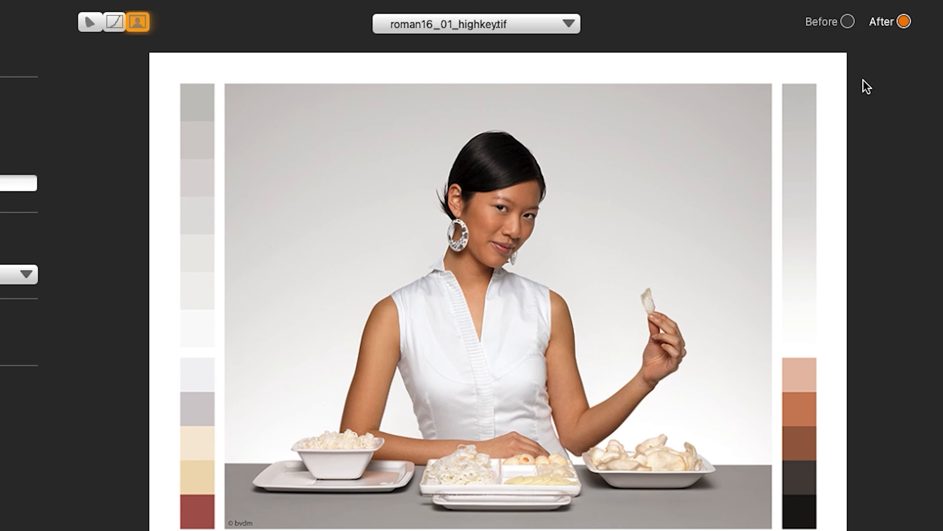
left_click(848, 22)
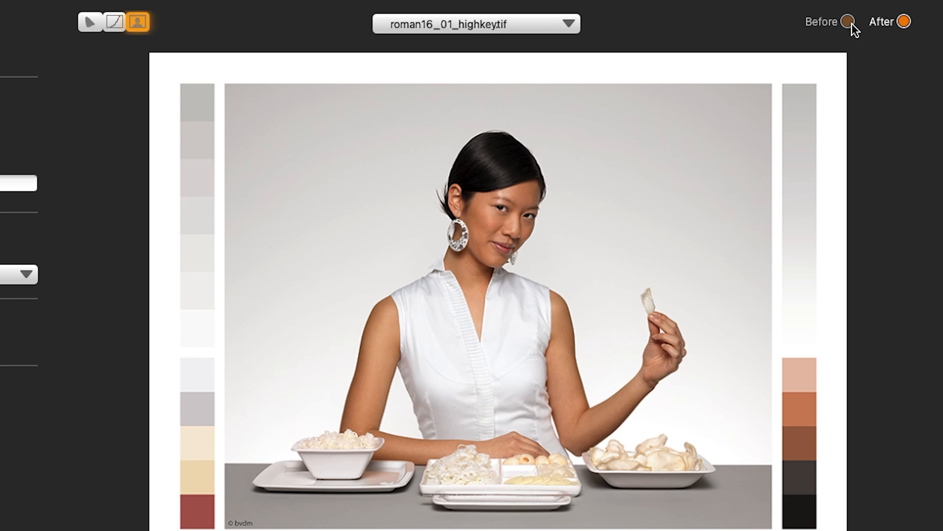
left_click(848, 22)
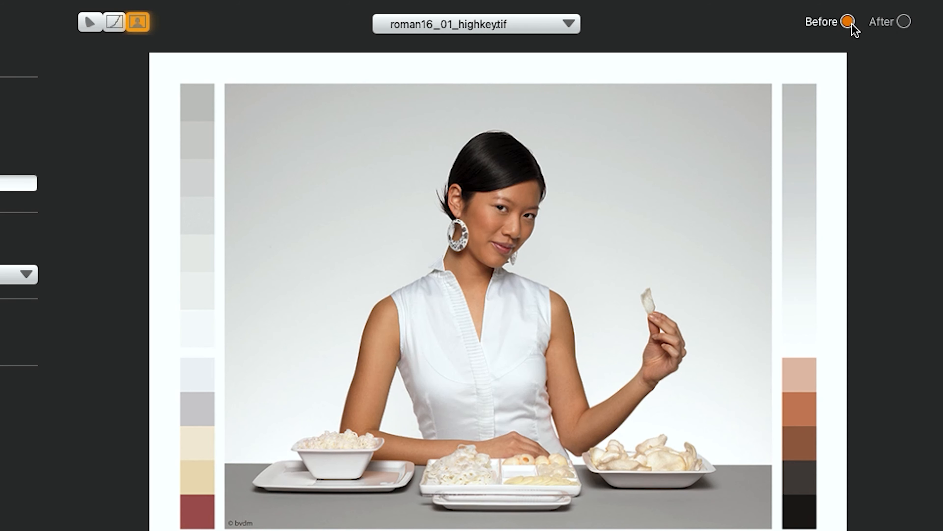
left_click(904, 22)
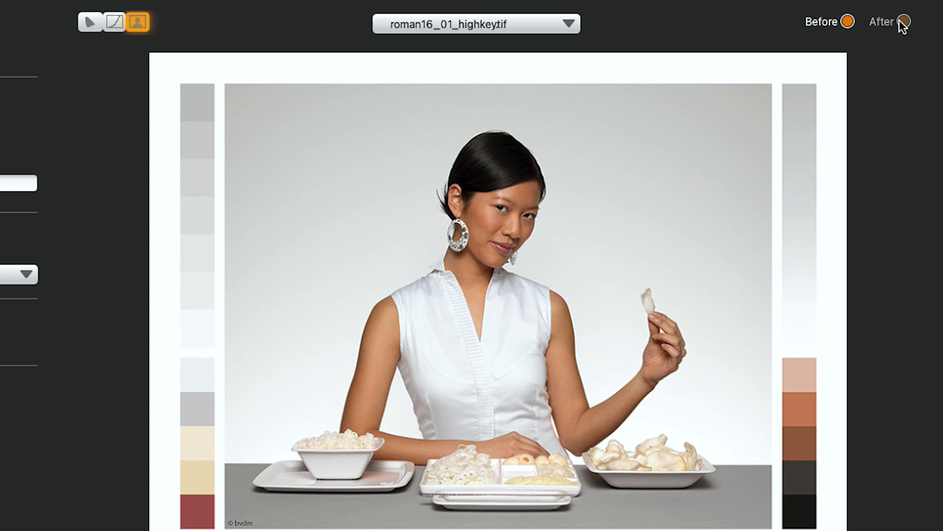
left_click(904, 22)
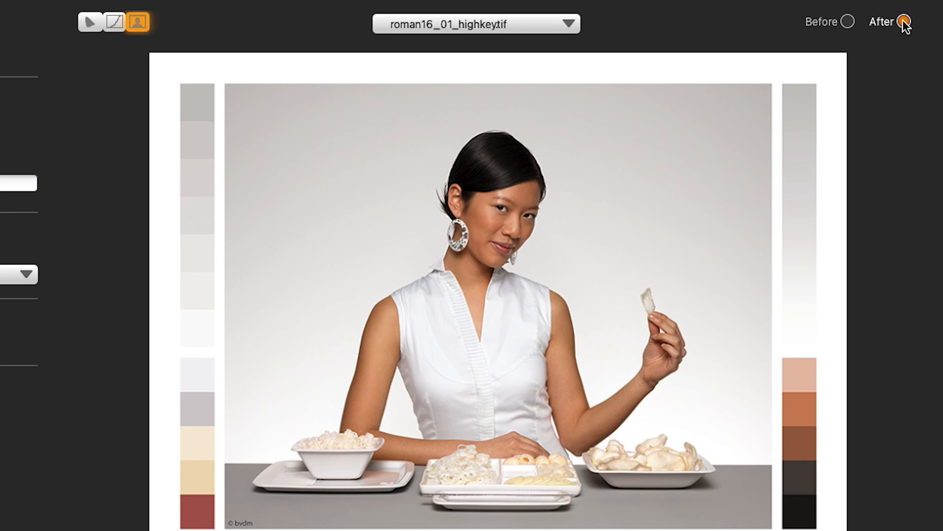
left_click(847, 21)
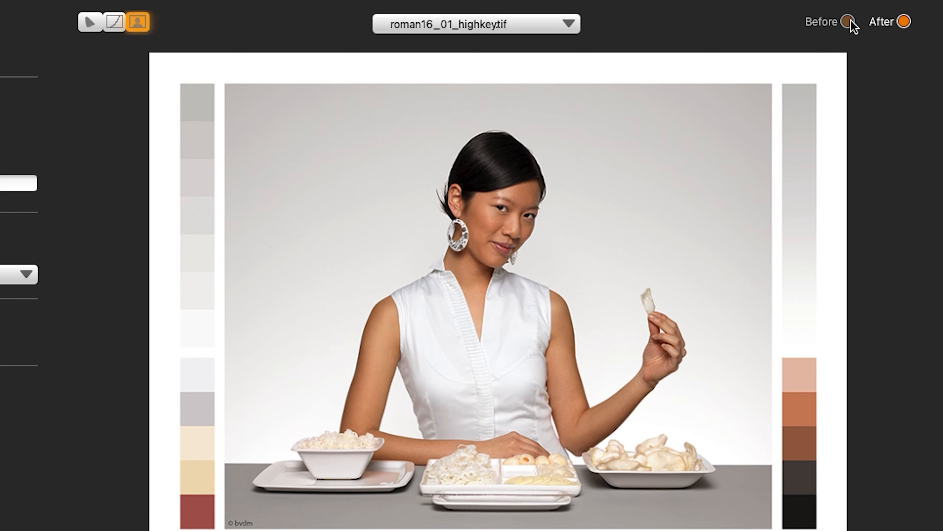
left_click(904, 22)
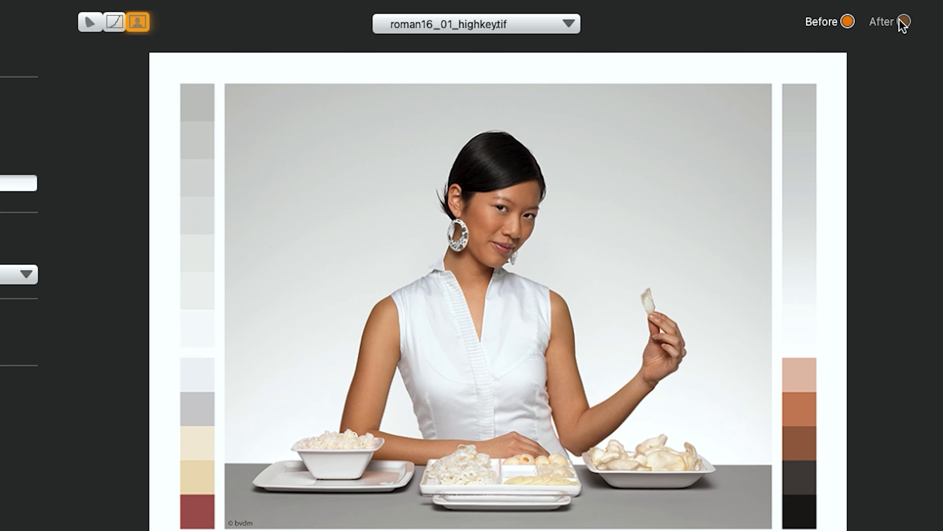
left_click(904, 21)
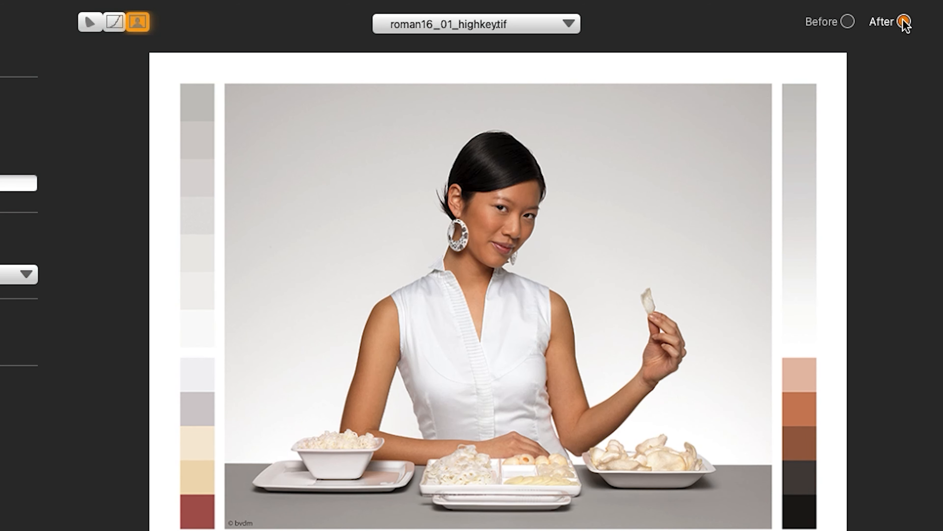
left_click(847, 21)
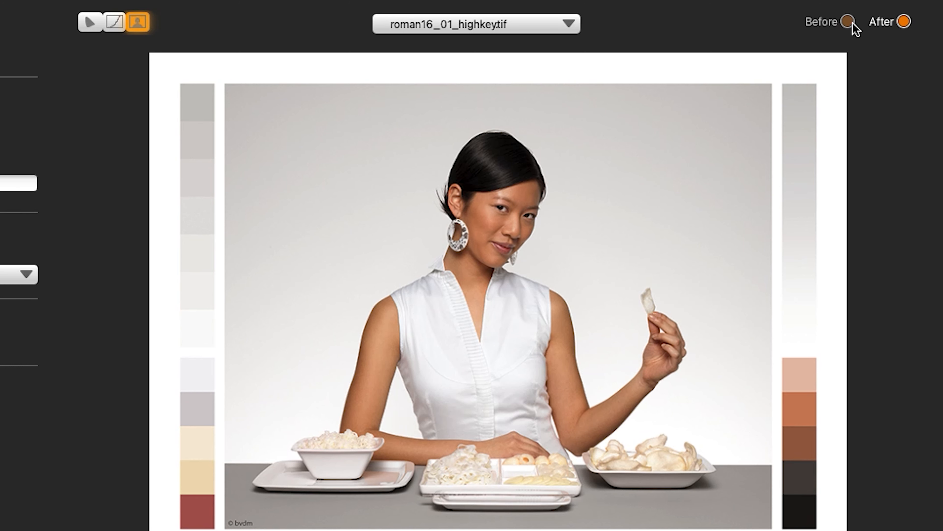
left_click(903, 21)
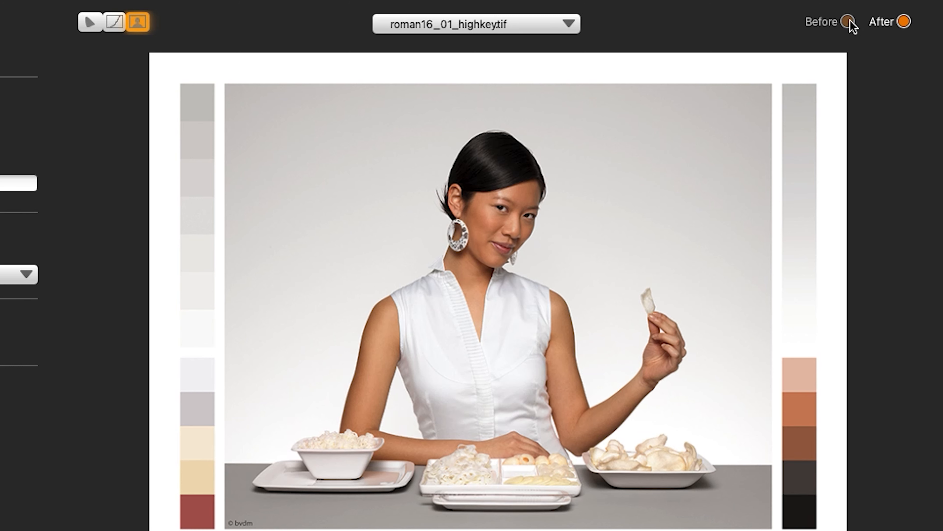
left_click(847, 22)
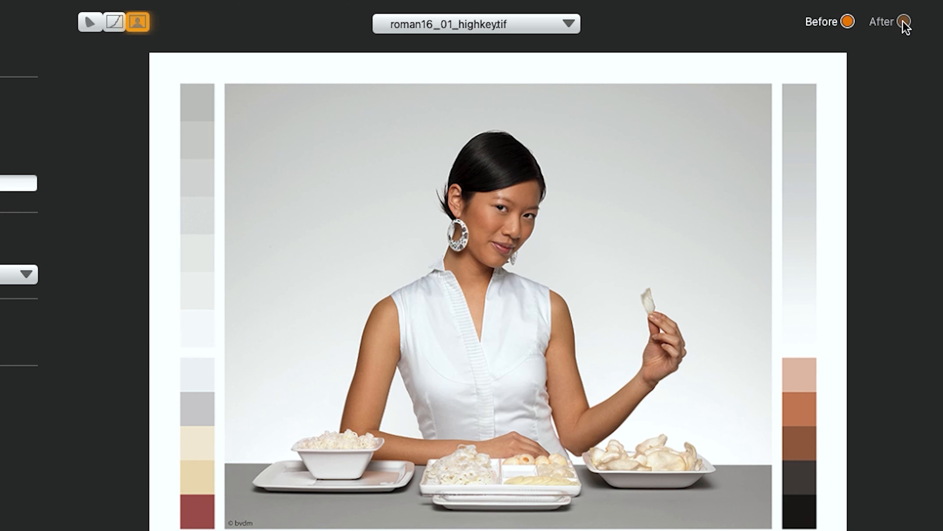
left_click(903, 22)
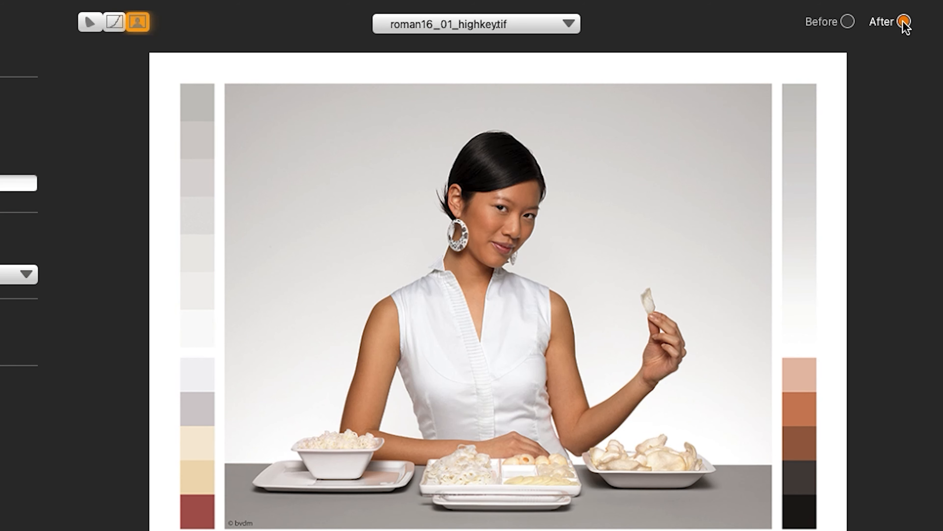